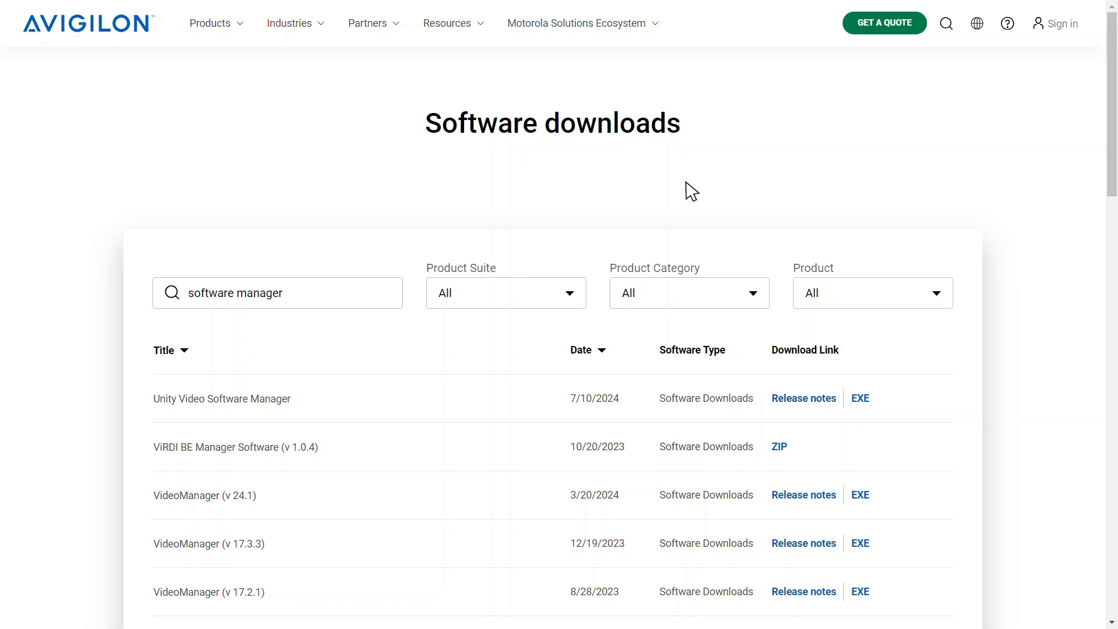
{"action": "mouse_move", "coordinate": [871, 407]}
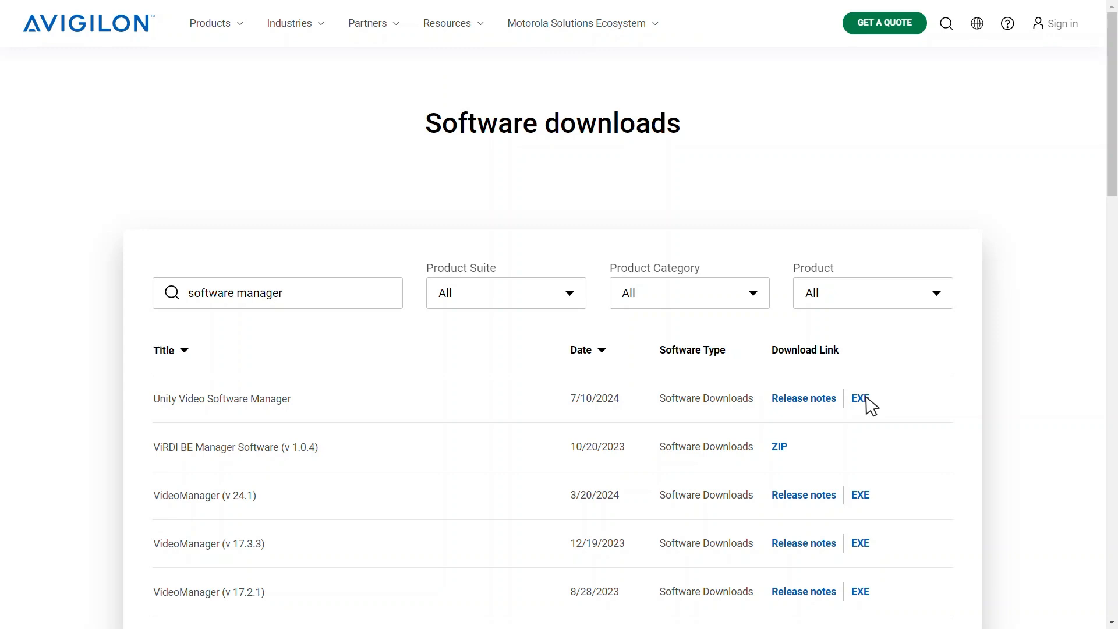
- Download the Unity Video Software Manager EXE installer from the software downloads list
{"action": "left_click", "coordinate": [860, 397]}
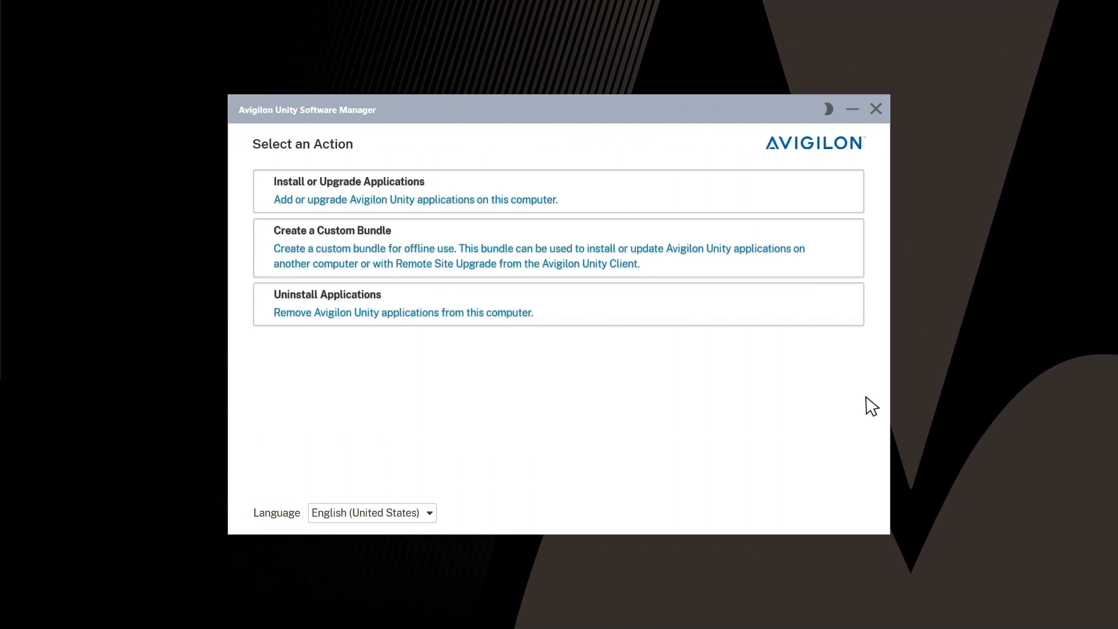
{"action": "mouse_move", "coordinate": [625, 198]}
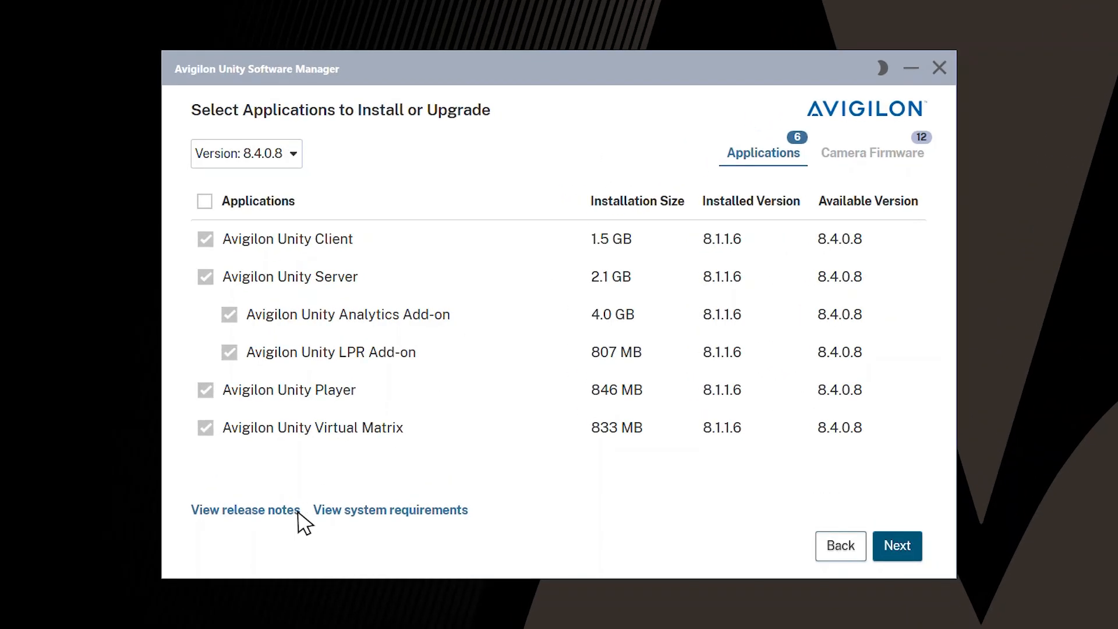
{"action": "mouse_move", "coordinate": [303, 168]}
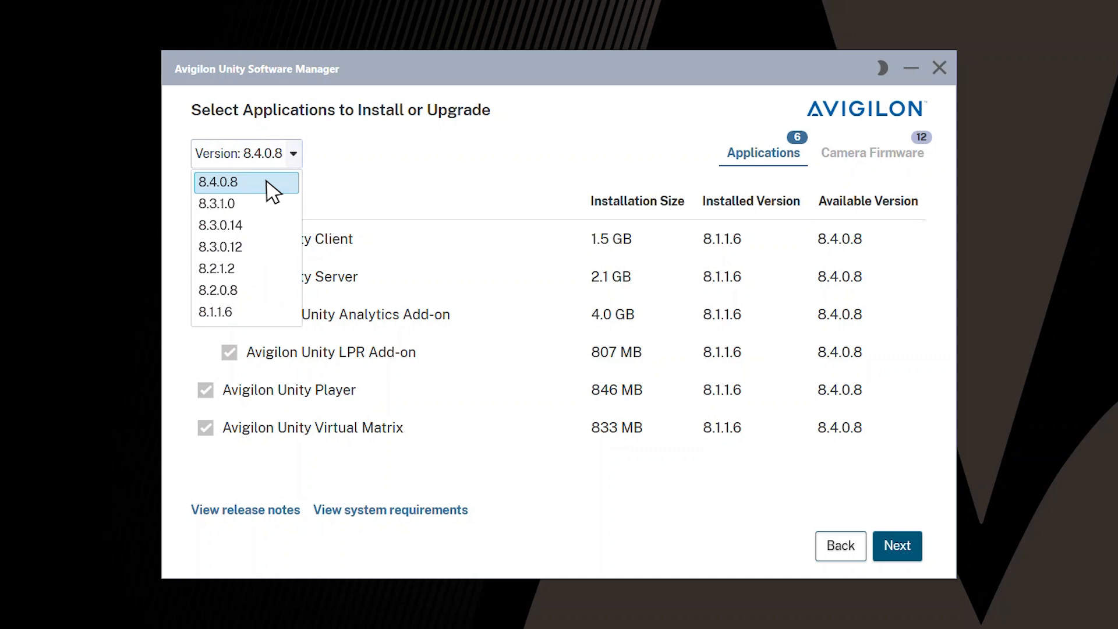
- Keep version 8.4.0.8 for the application upgrade and review the Camera Firmware updates
{"action": "left_click", "coordinate": [245, 182]}
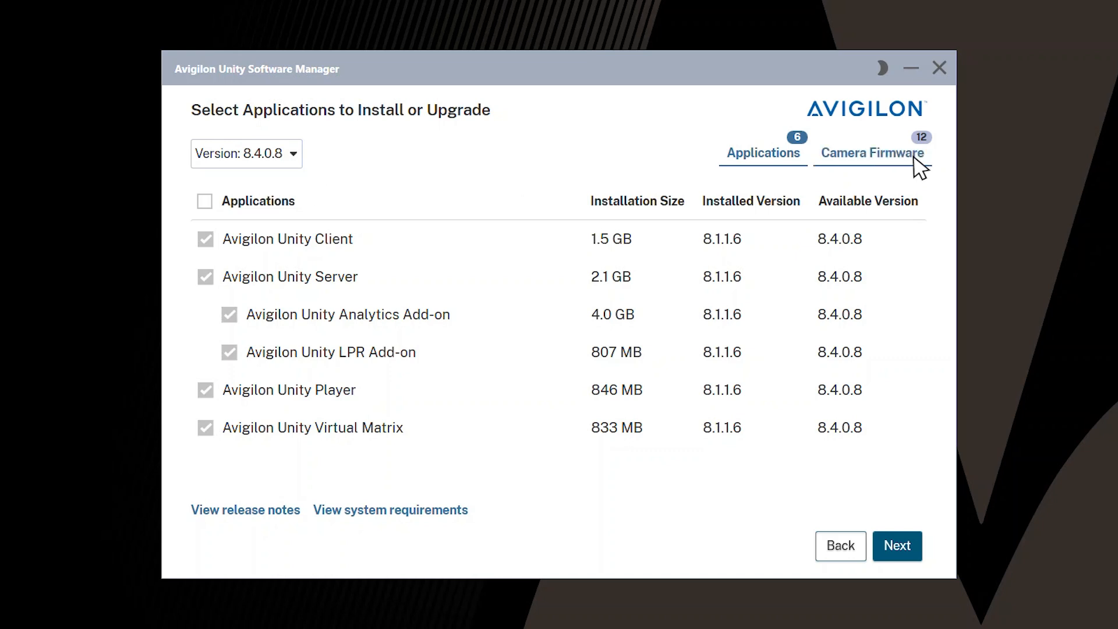
{"action": "left_click", "coordinate": [873, 153]}
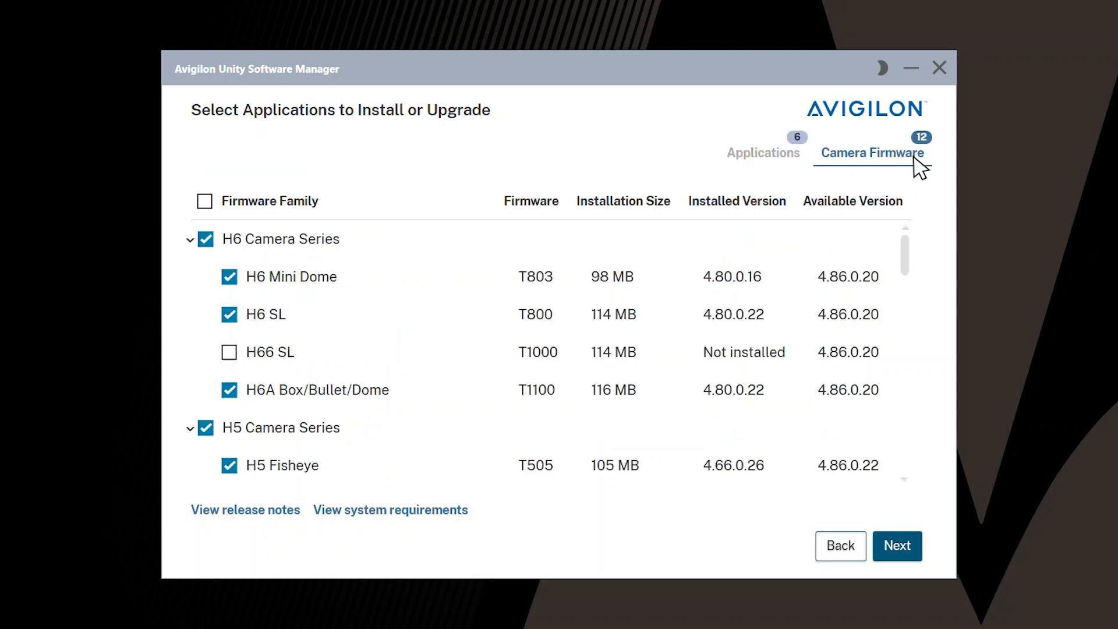
{"action": "mouse_move", "coordinate": [922, 360]}
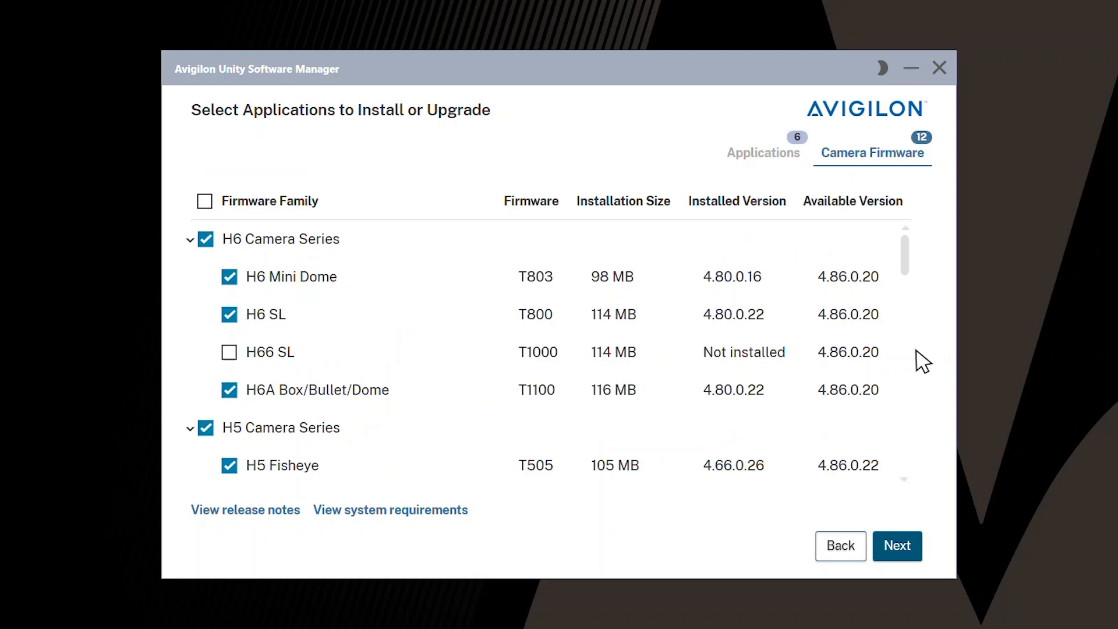
{"action": "mouse_move", "coordinate": [920, 556]}
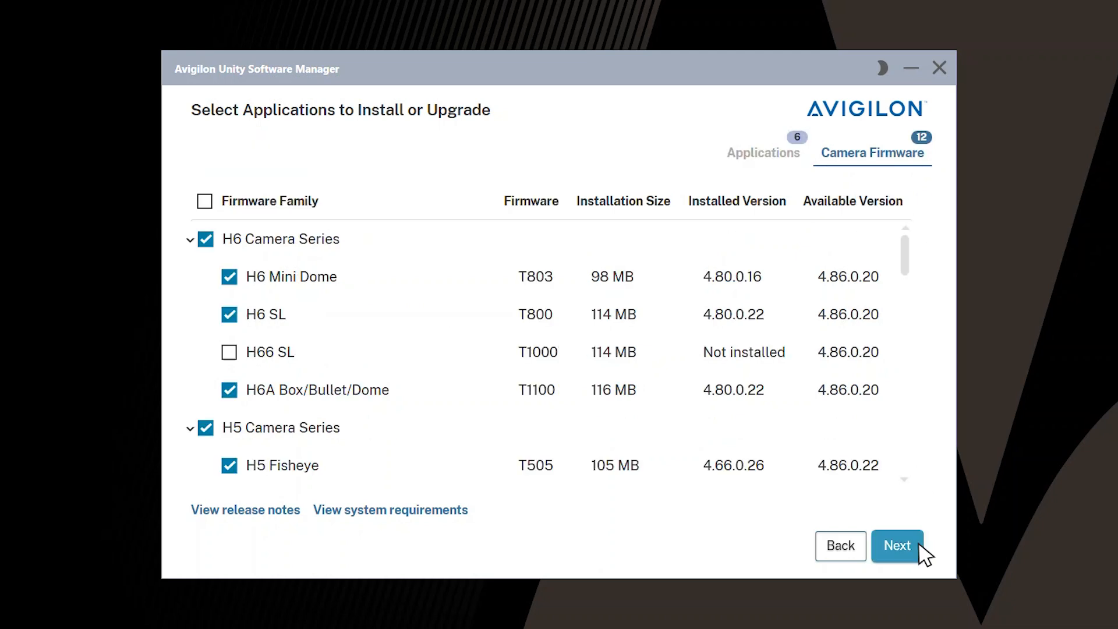
- Keep the default install location and software options, and accept the EULA
{"action": "left_click", "coordinate": [897, 546]}
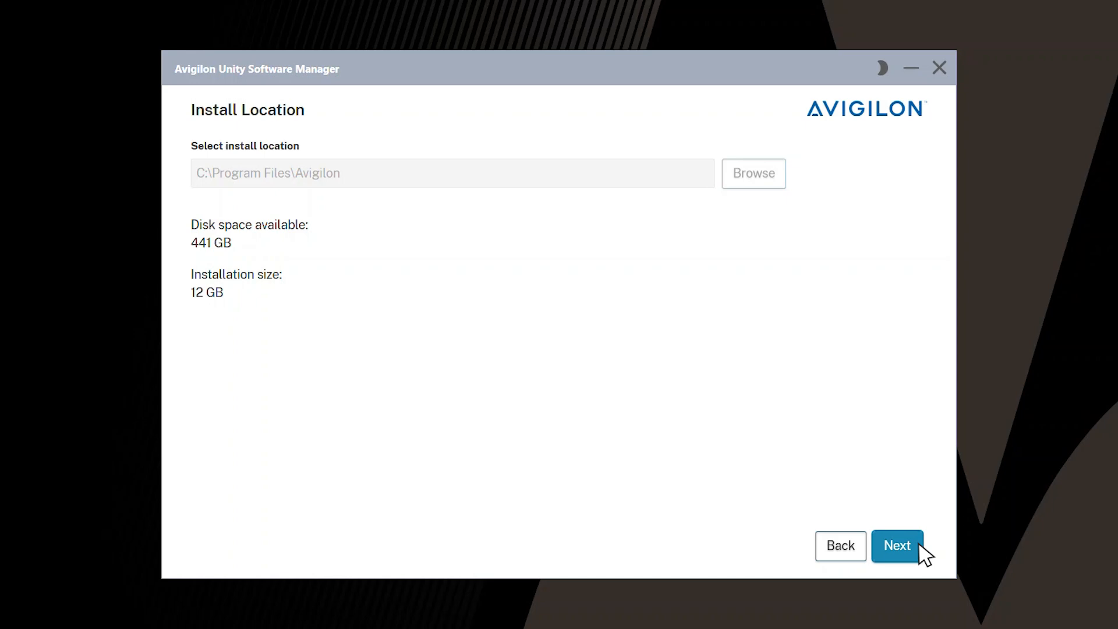
{"action": "left_click", "coordinate": [897, 546]}
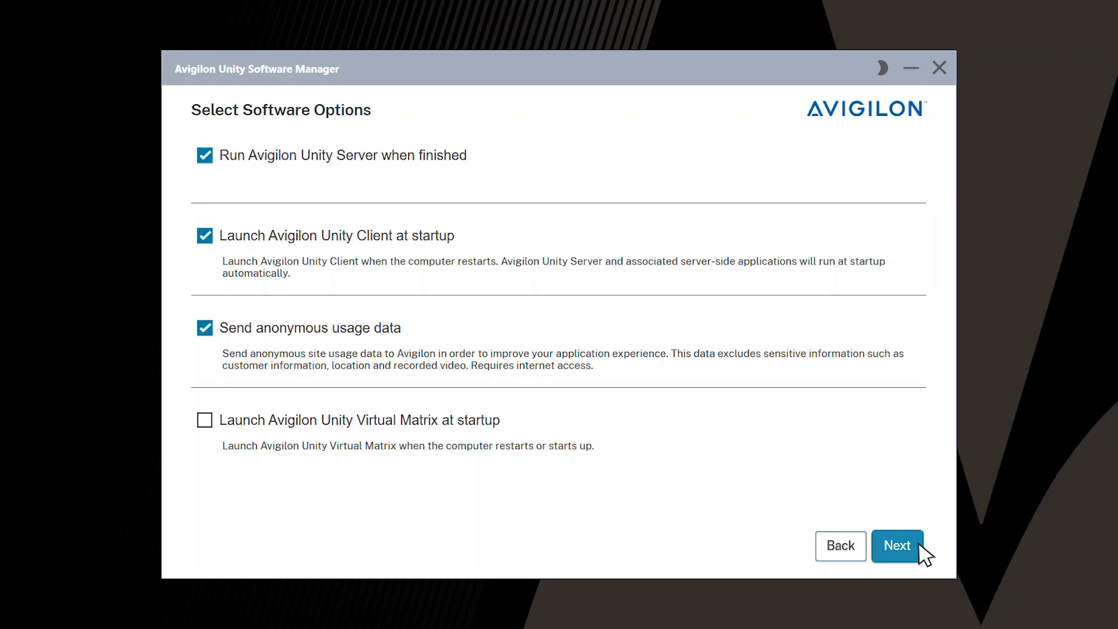
{"action": "left_click", "coordinate": [897, 546]}
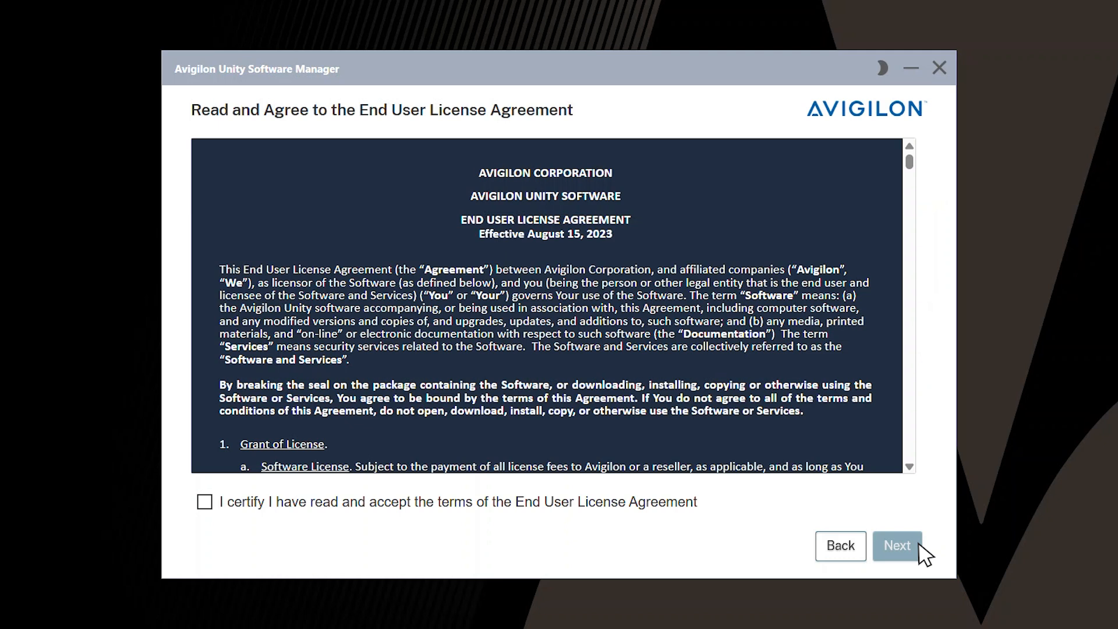
{"action": "left_click", "coordinate": [204, 502]}
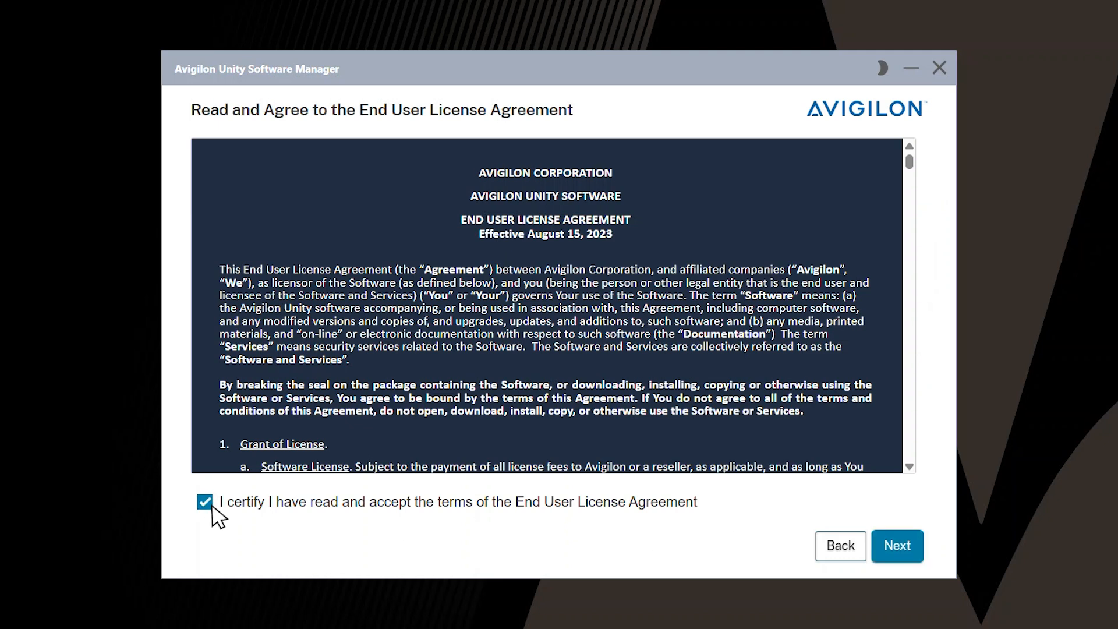
{"action": "mouse_move", "coordinate": [910, 555]}
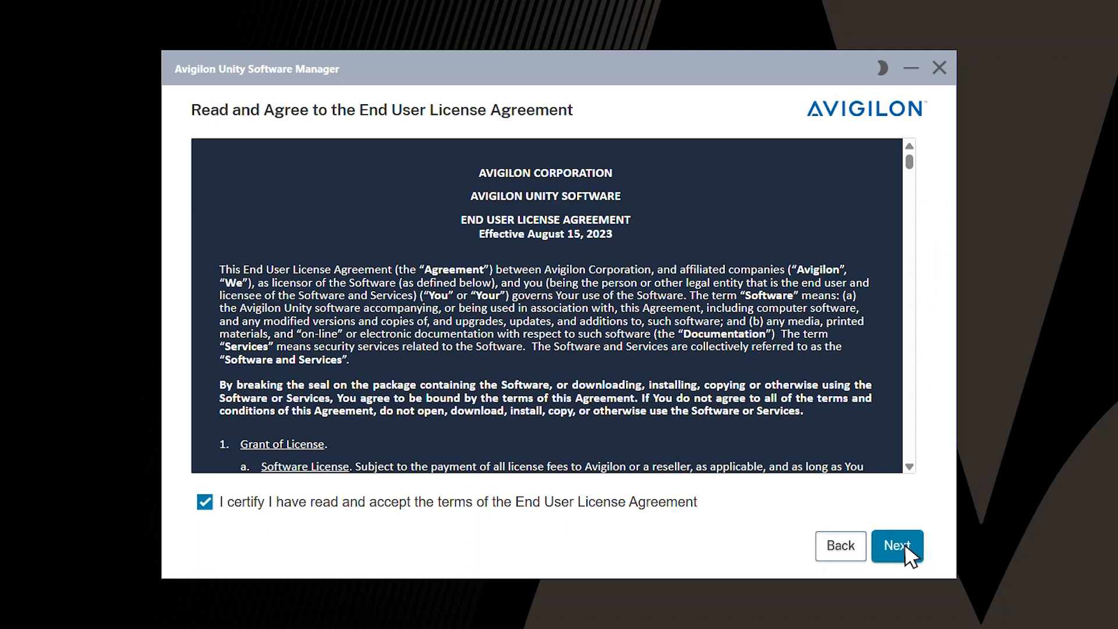
{"action": "left_click", "coordinate": [896, 546]}
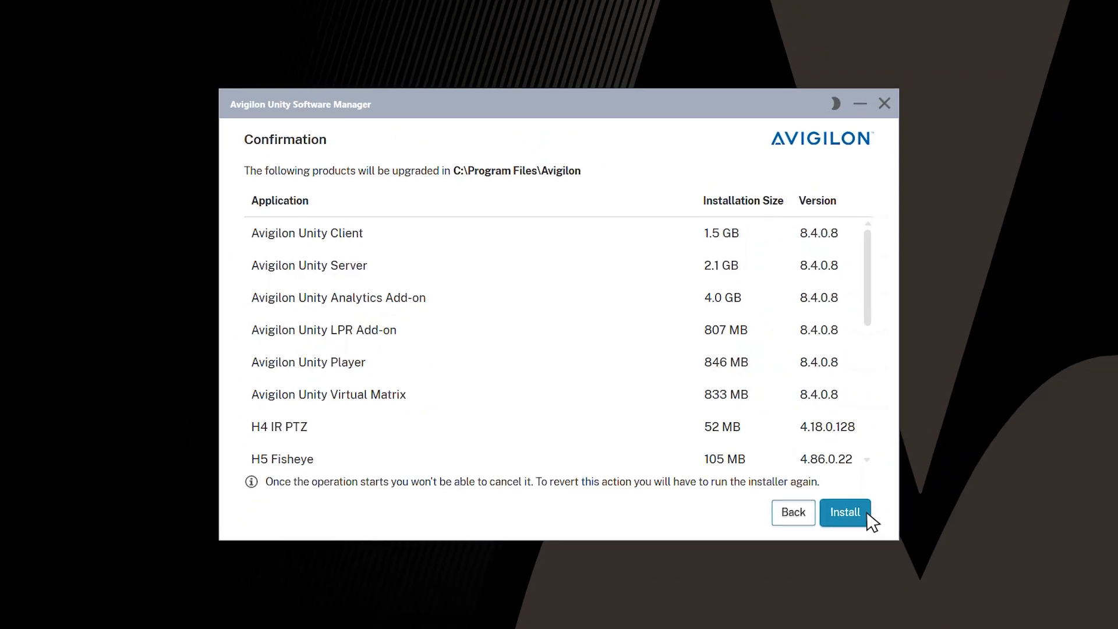
- Install the 8.4.0.8 applications and camera firmware, then wait for the Installation Results
{"action": "left_click", "coordinate": [844, 512]}
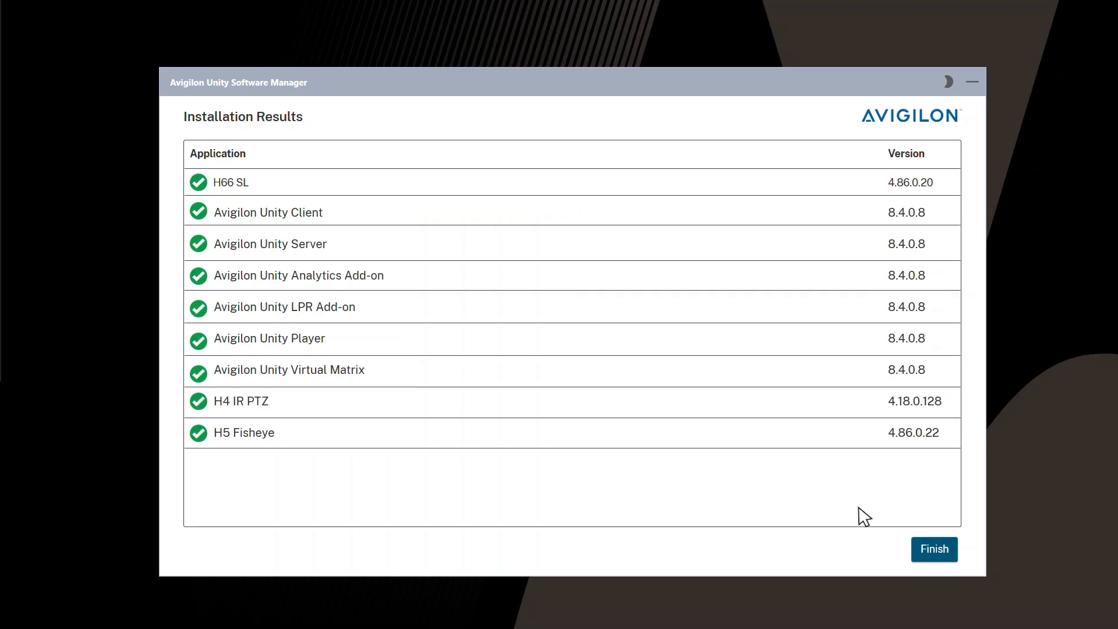
{"action": "mouse_move", "coordinate": [949, 559]}
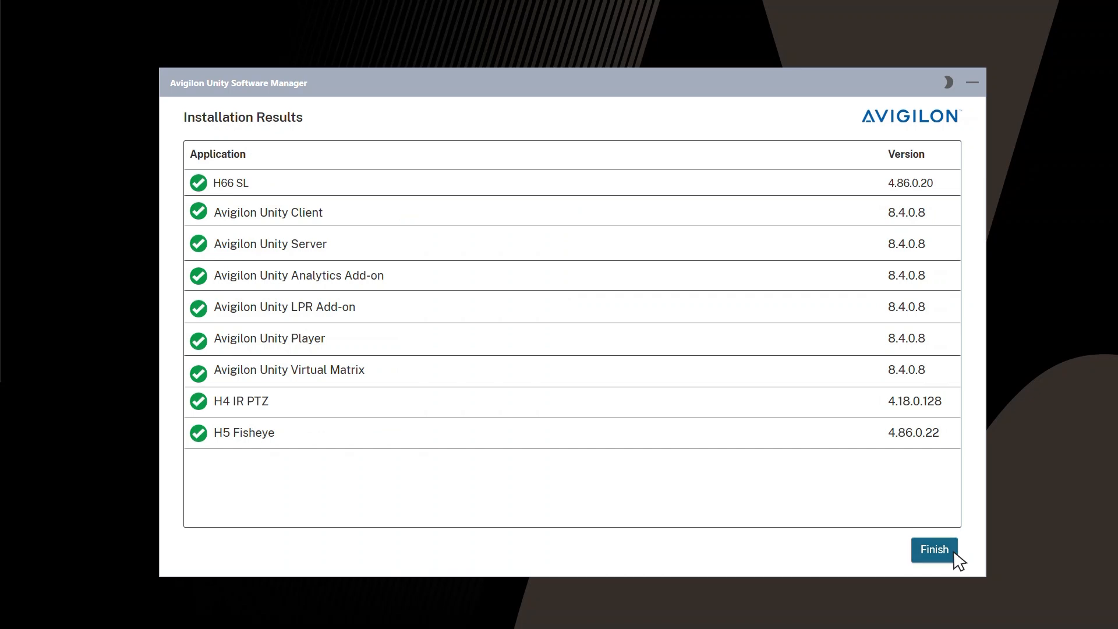
- Close the installation results and open License Management from the Unity Client Setup tab
{"action": "left_click", "coordinate": [935, 550]}
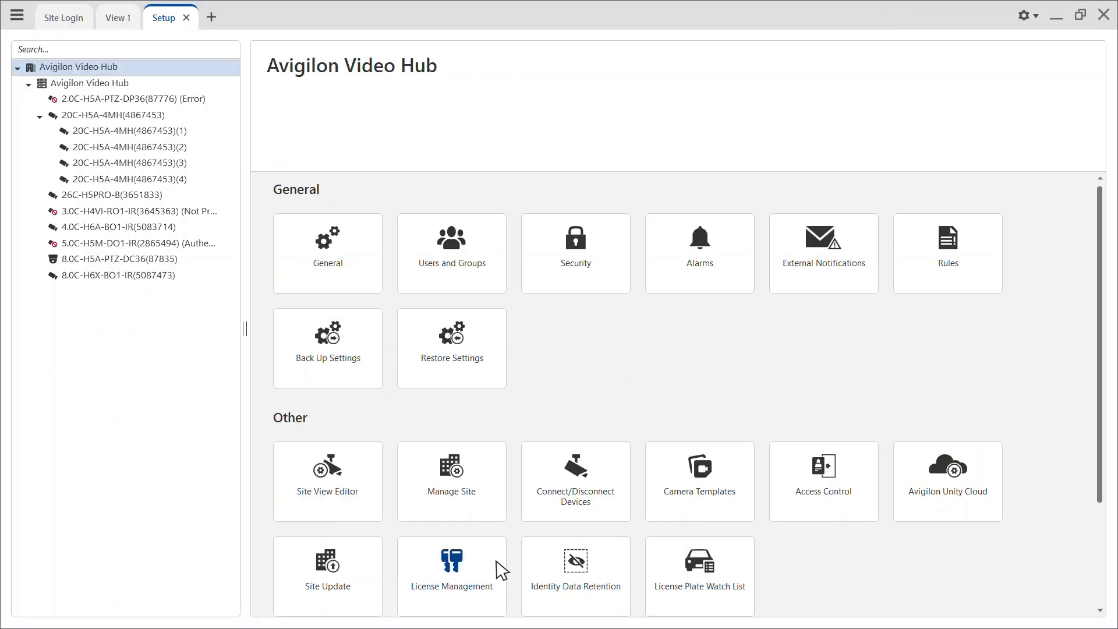
{"action": "left_click", "coordinate": [451, 571]}
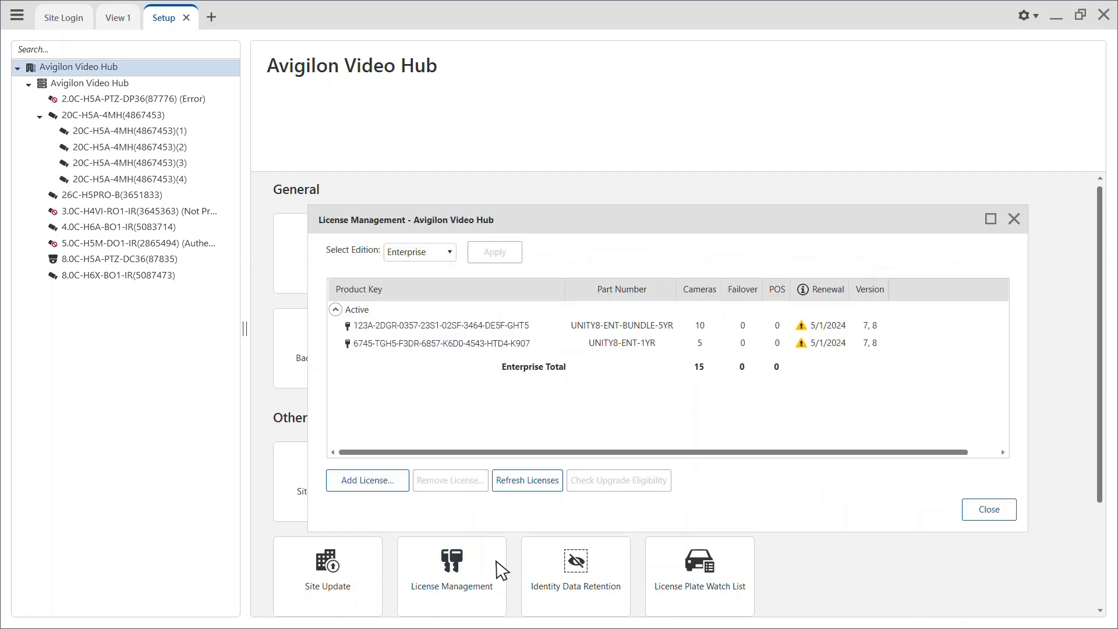